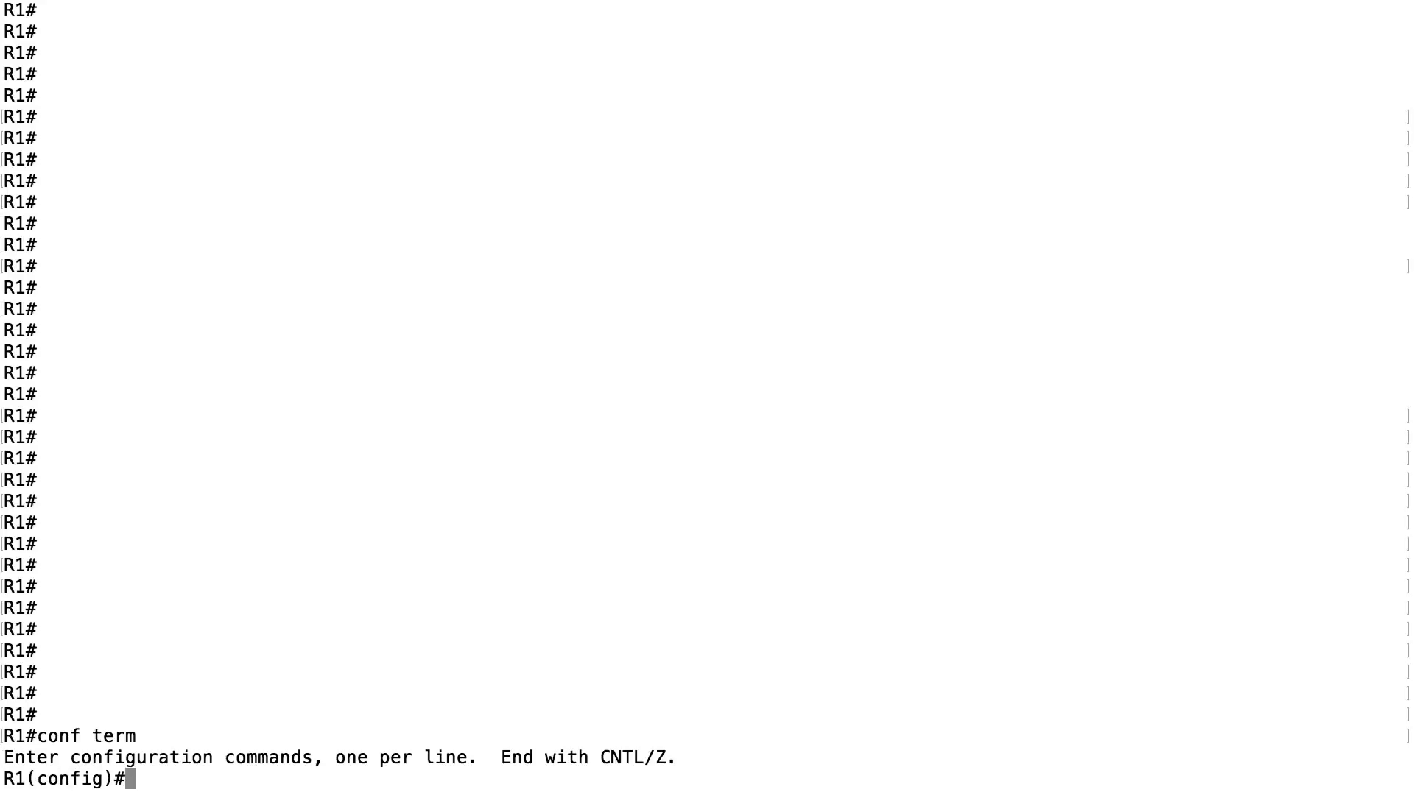
On console line 0, set exec-timeout 0 0 so the session never times out.
{"action": "type", "text": "line con 0"}
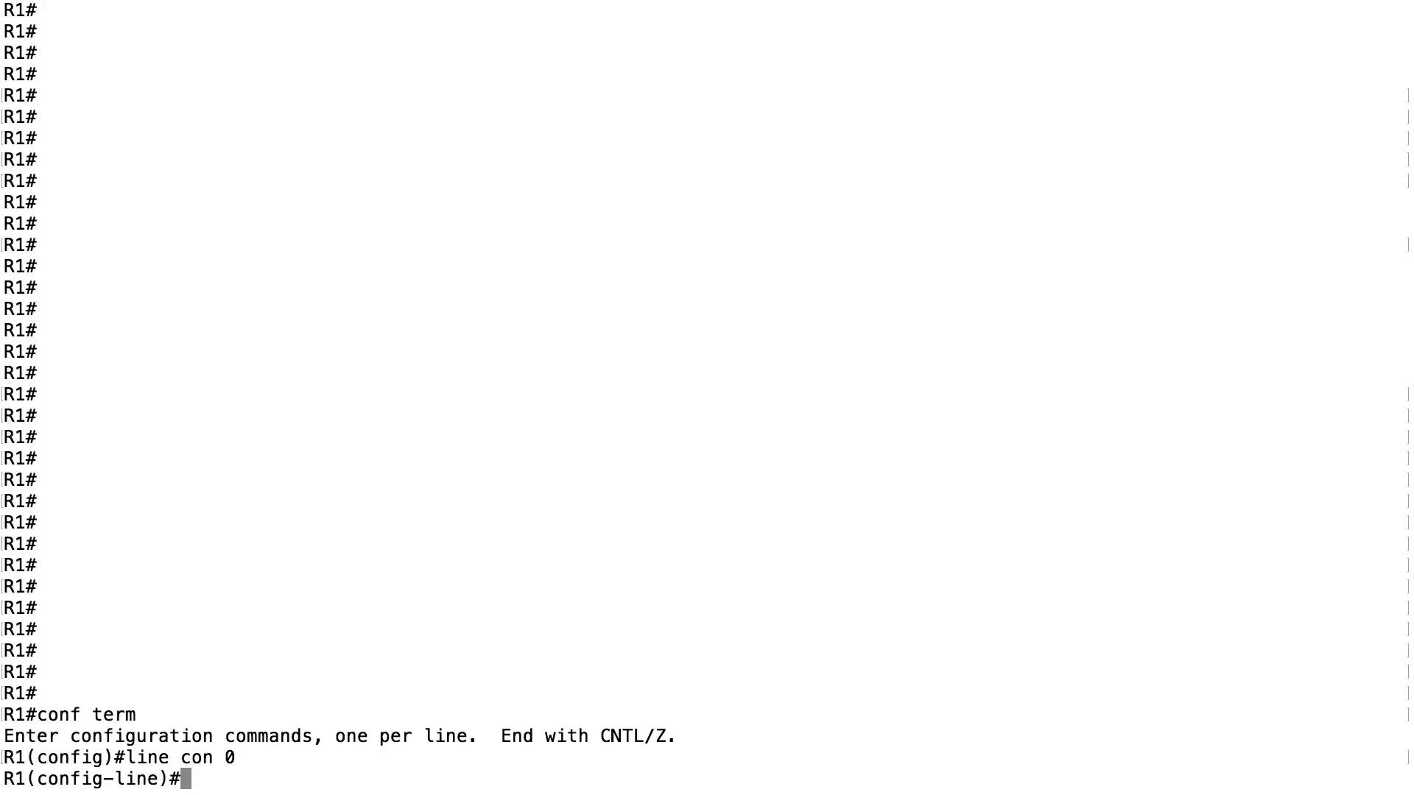
{"action": "type", "text": "exec-"}
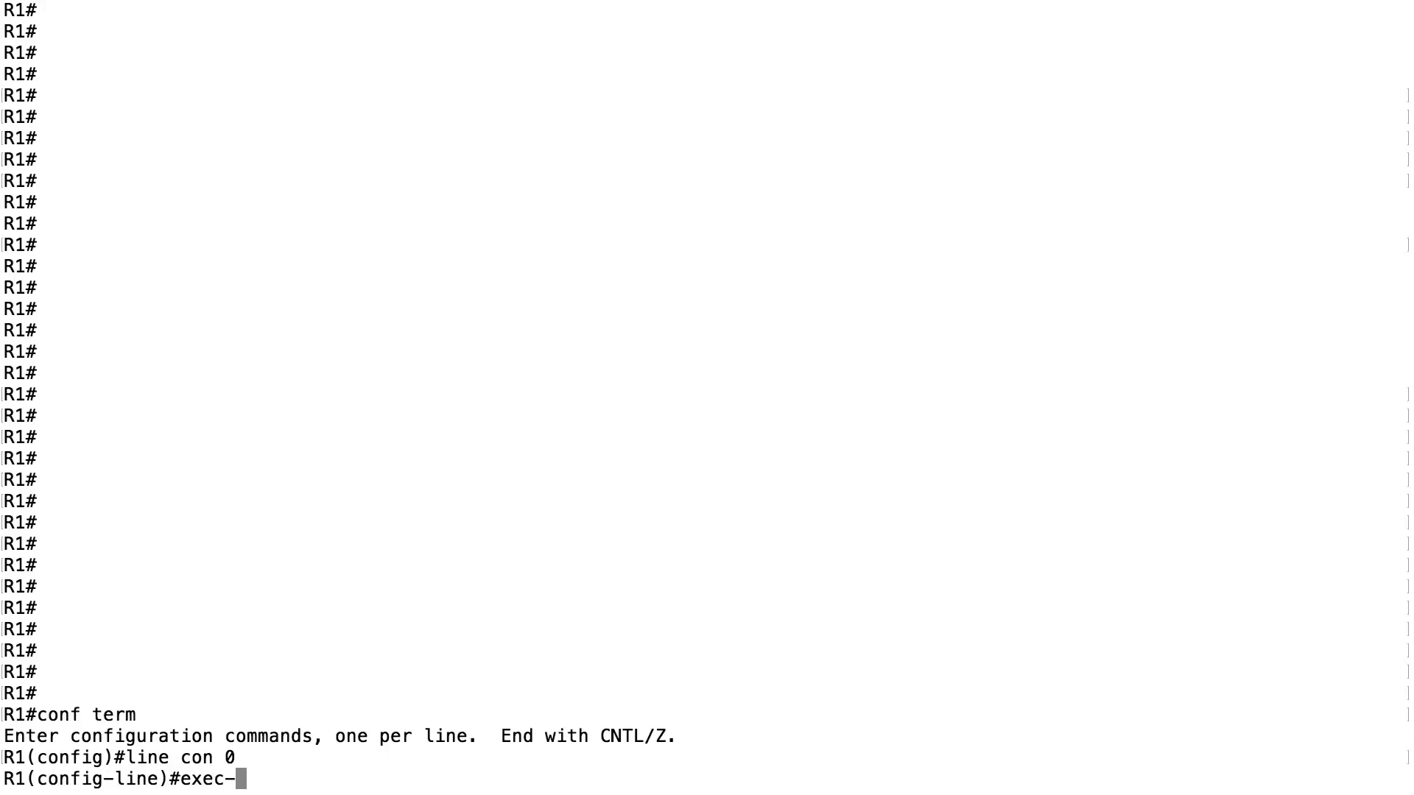
{"action": "type", "text": "timeout 0"}
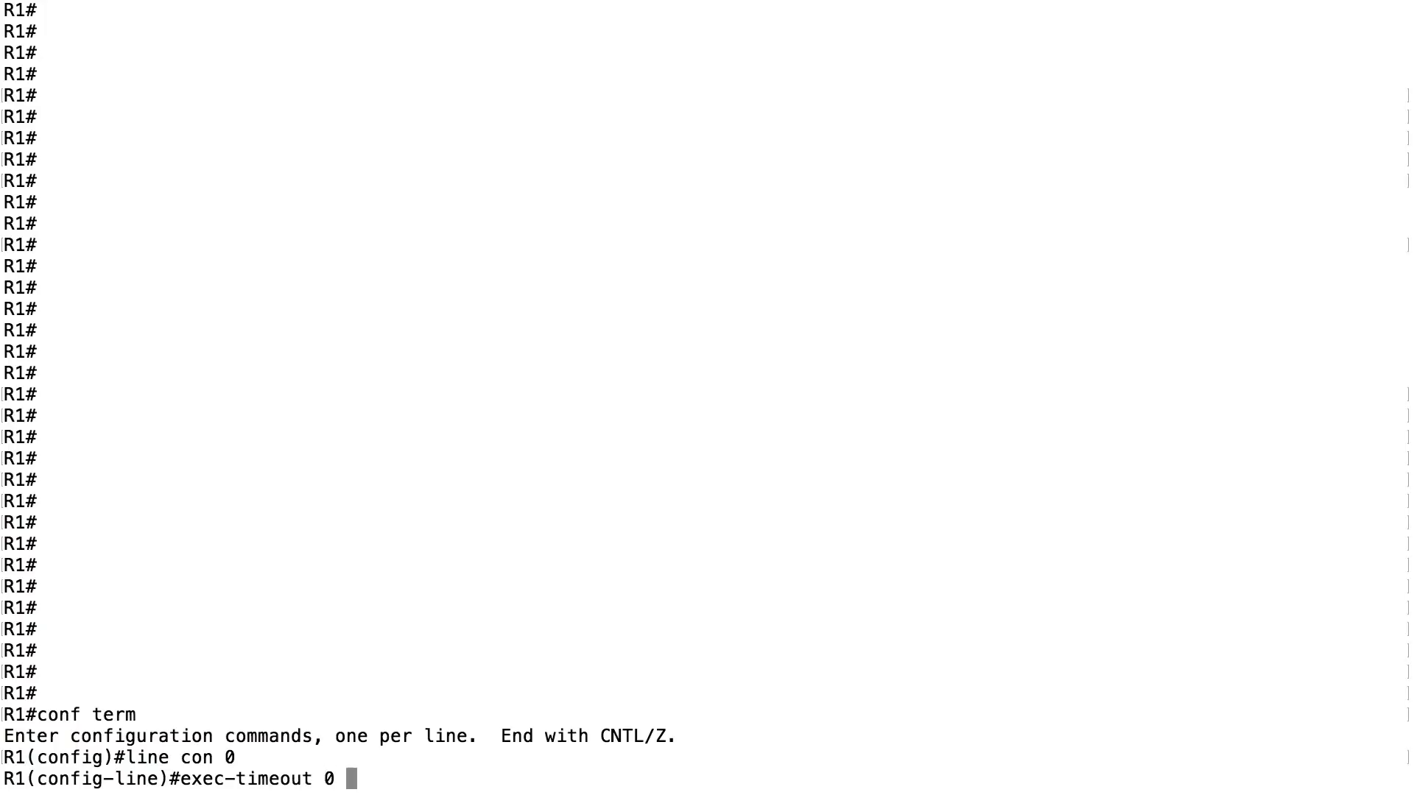
{"action": "type", "text": "0"}
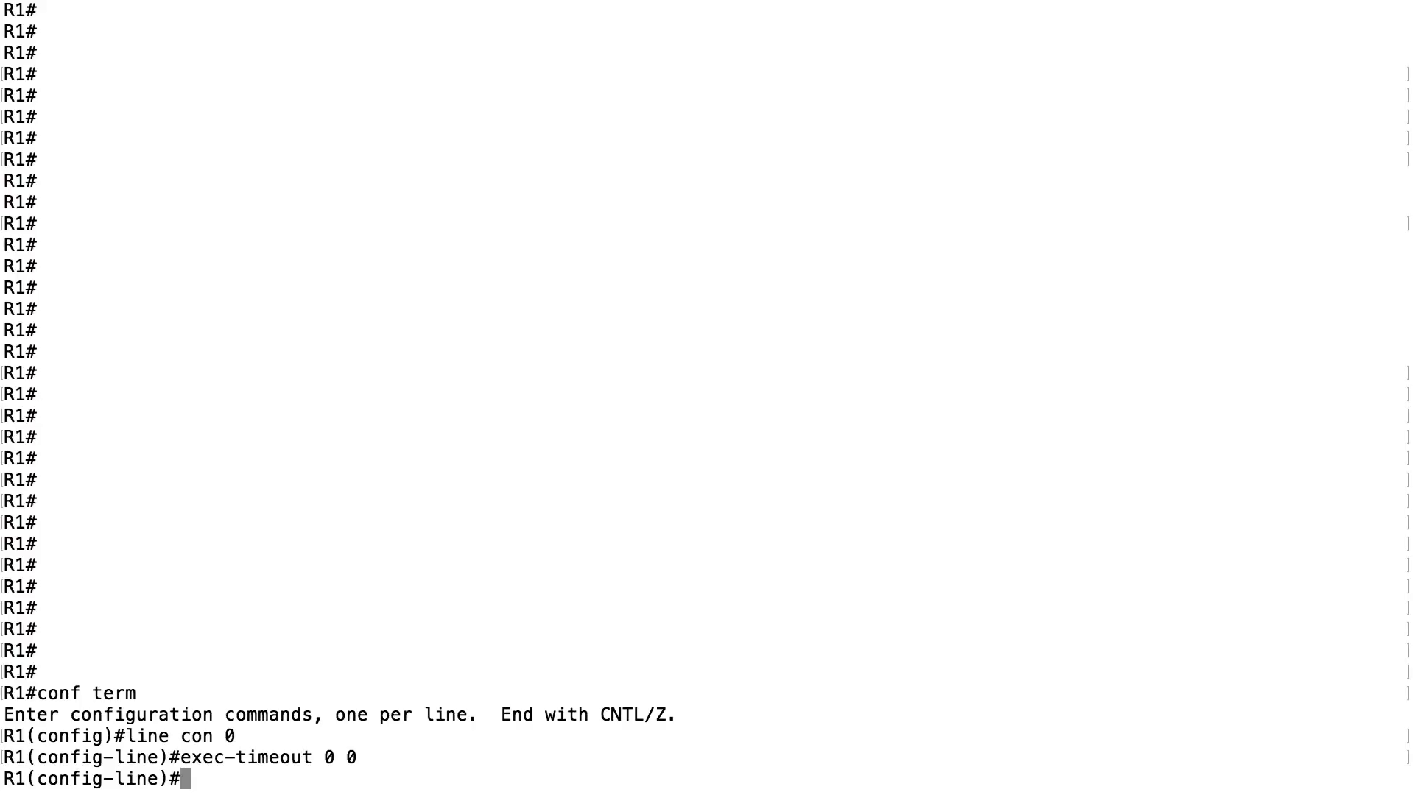
Enable logging synchronous on the console line and return to global configuration.
{"action": "type", "text": "lo"}
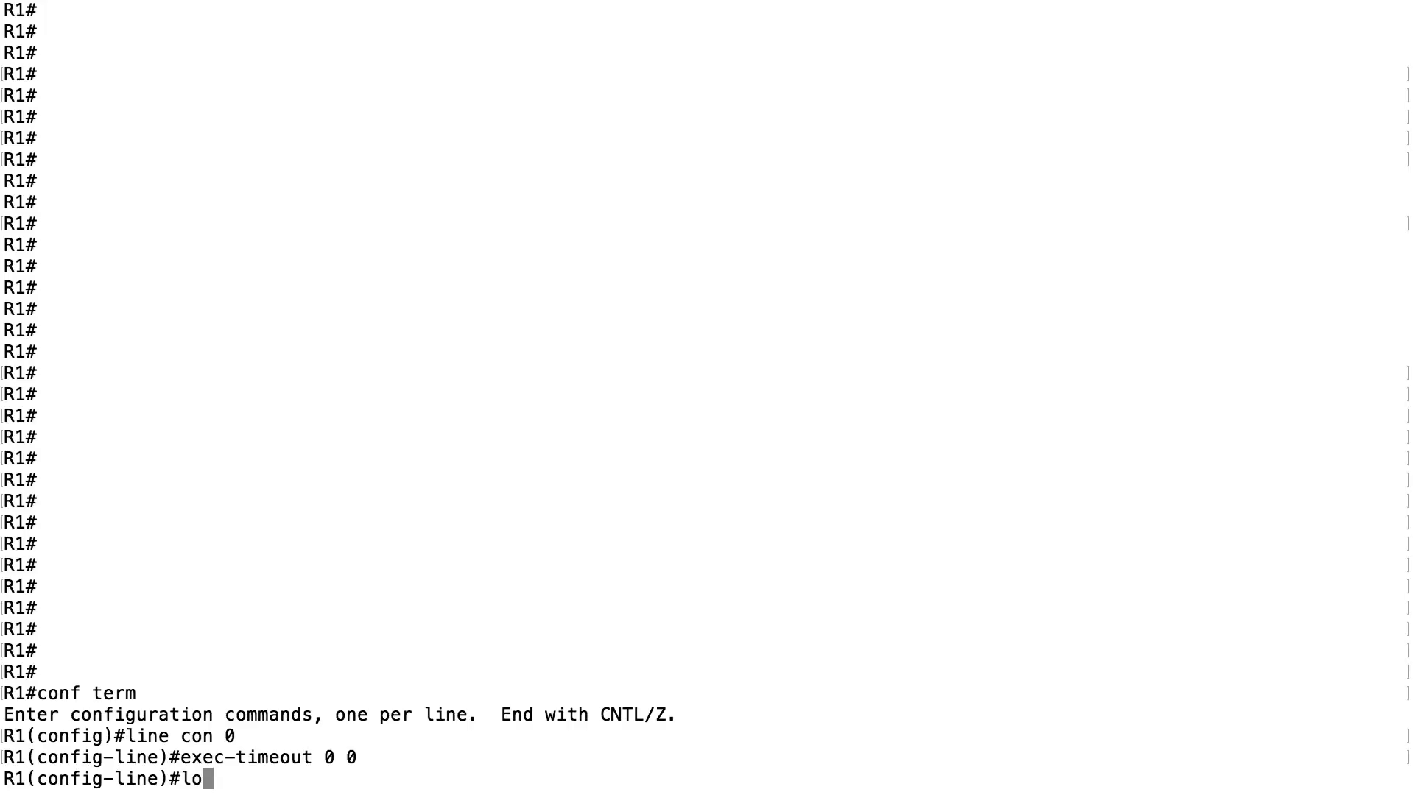
{"action": "type", "text": "gging synchronous"}
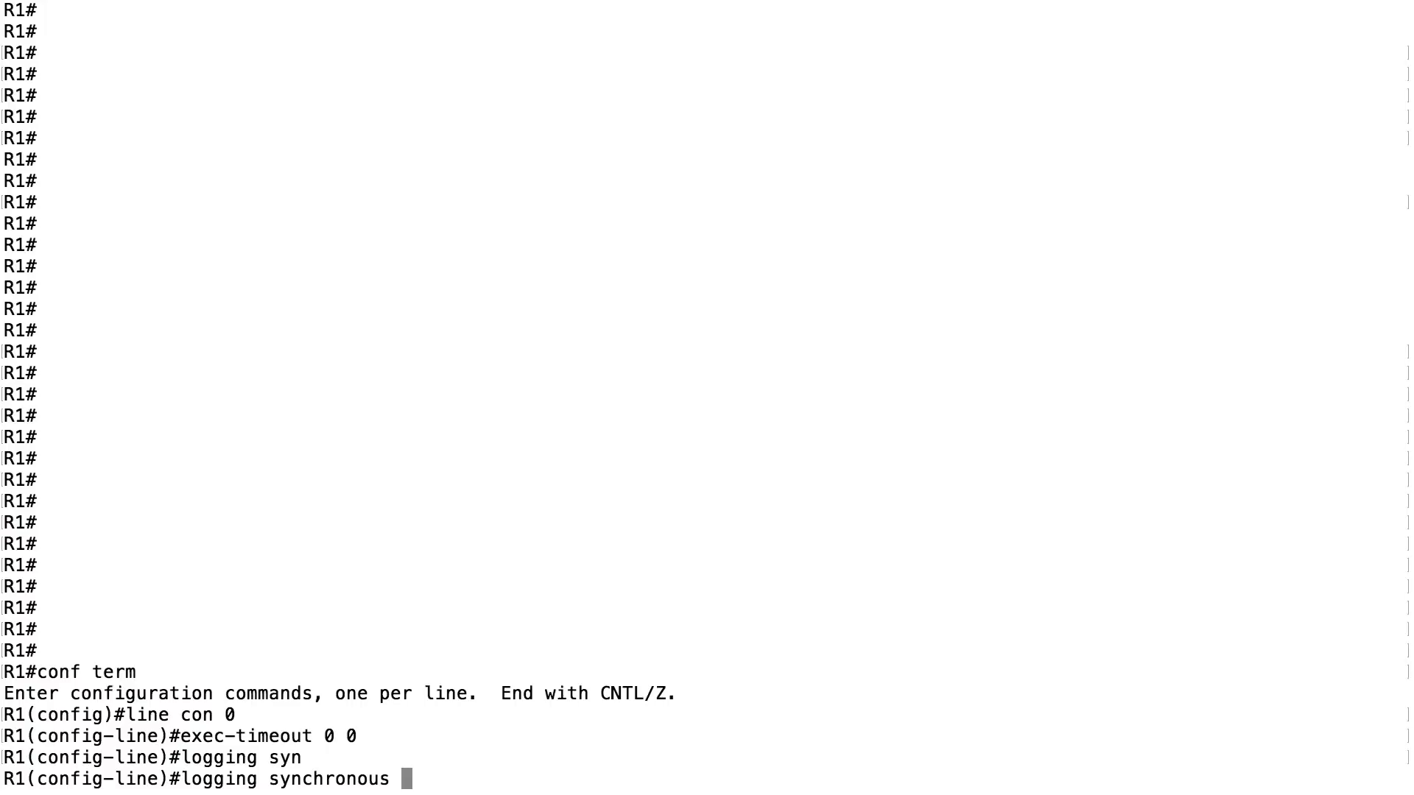
{"action": "key", "text": "enter"}
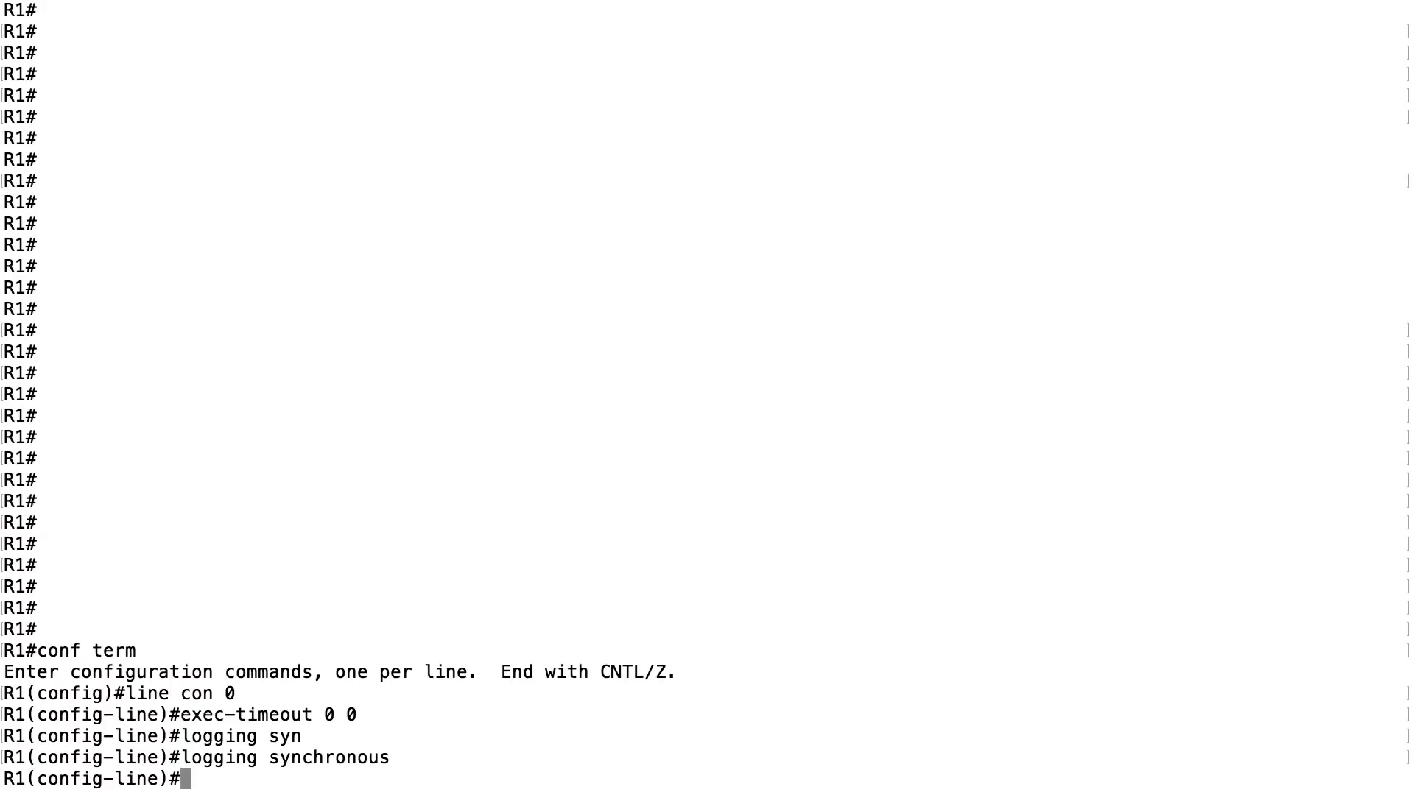
{"action": "type", "text": "exit"}
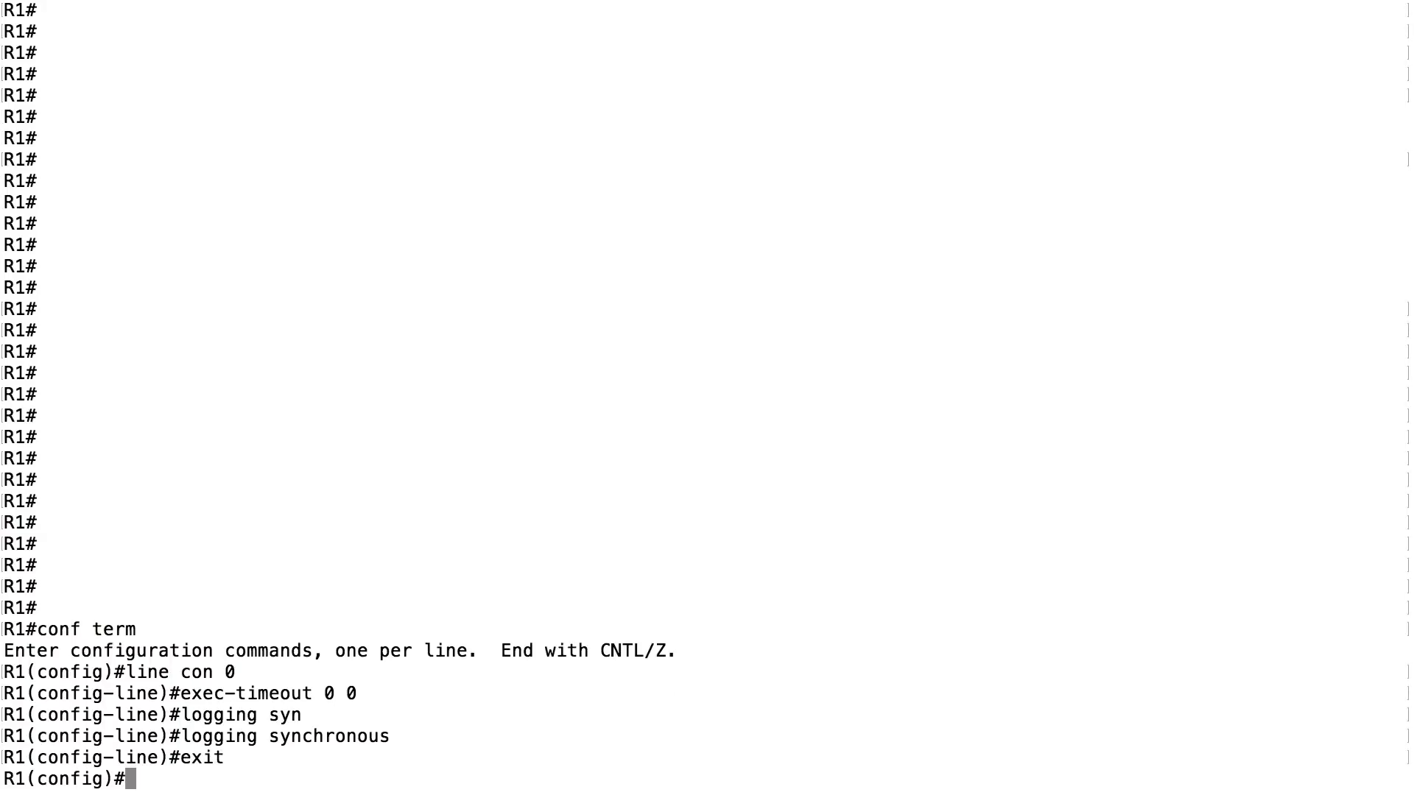
On vty lines 0 15, set exec-timeout 0 0 and logging synchronous, then return to global config.
{"action": "type", "text": "li"}
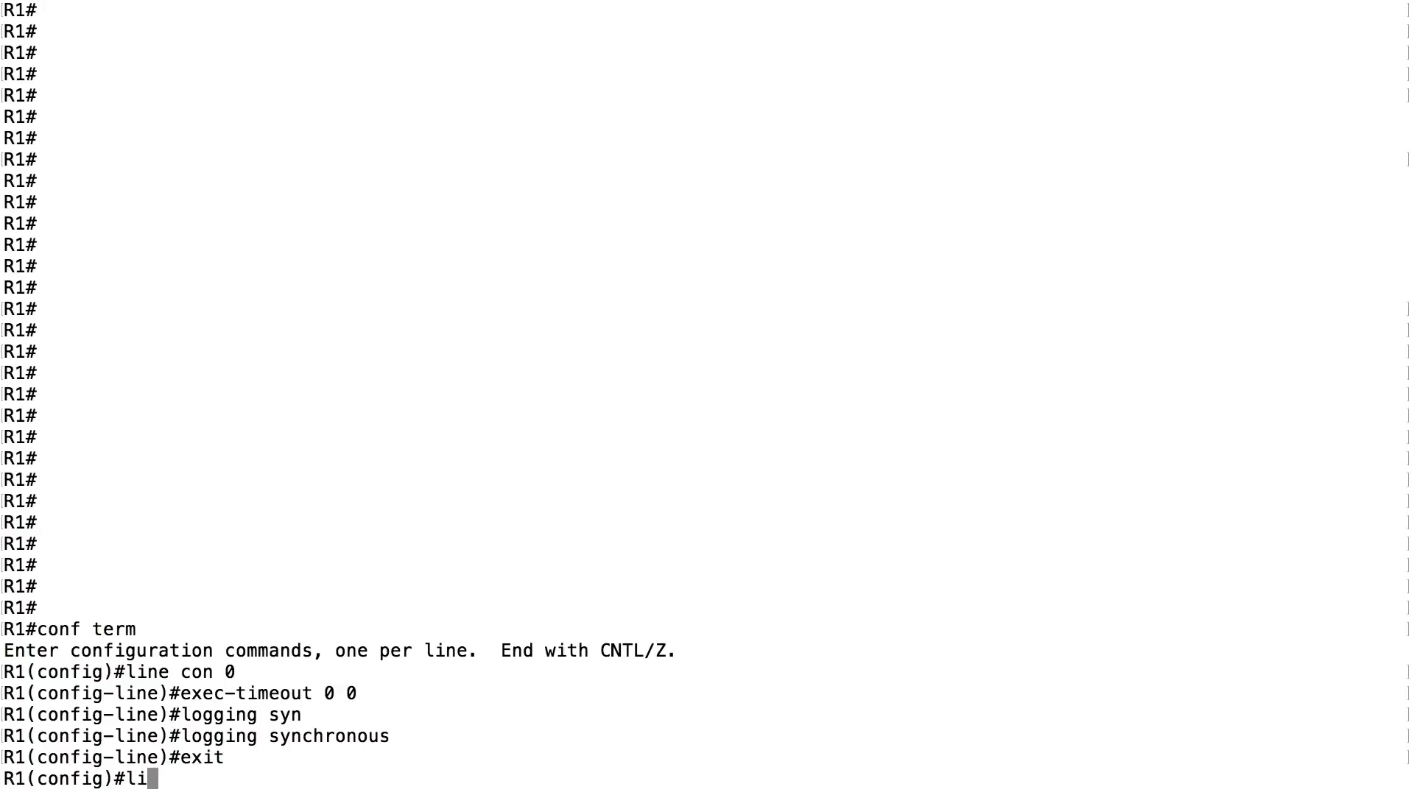
{"action": "type", "text": "ne vty"}
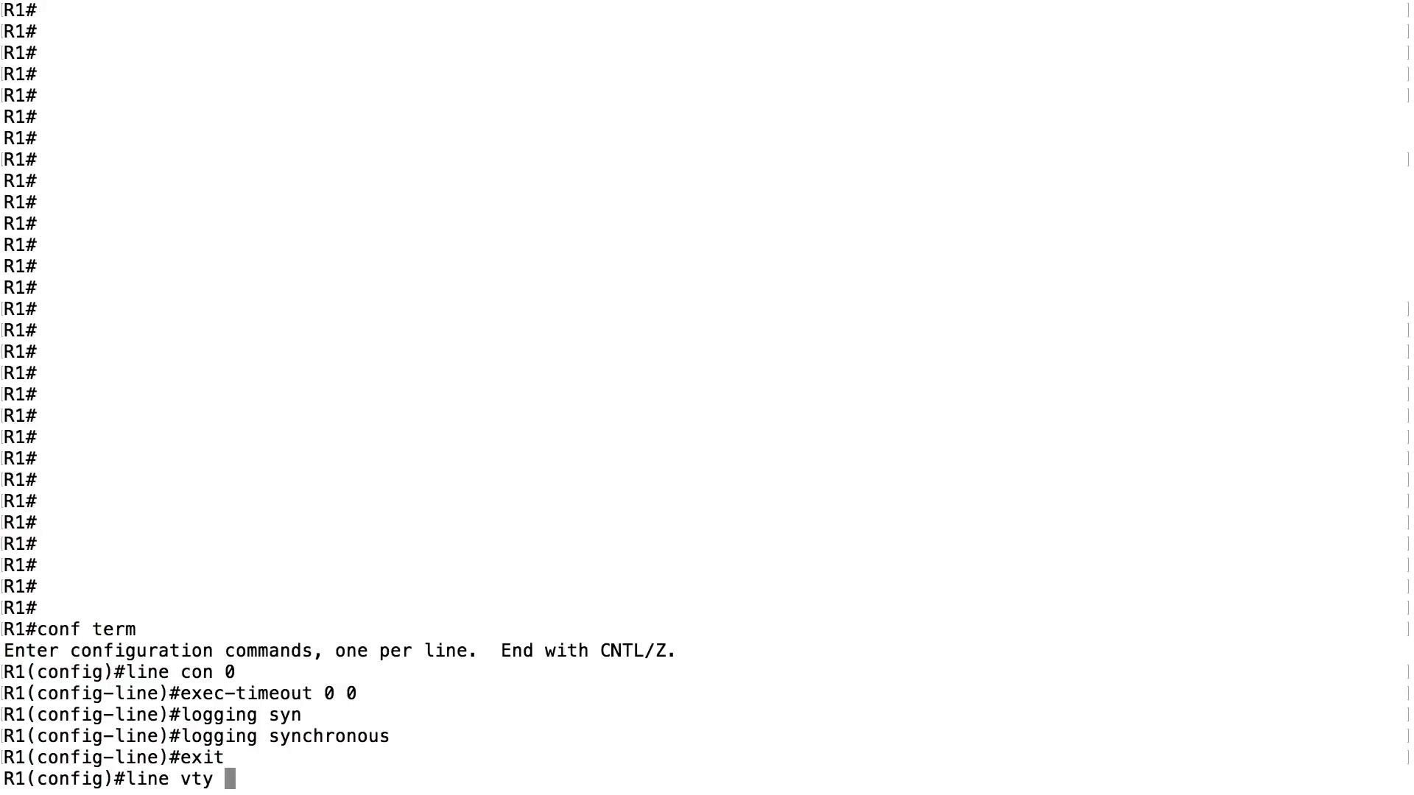
{"action": "type", "text": "0 15"}
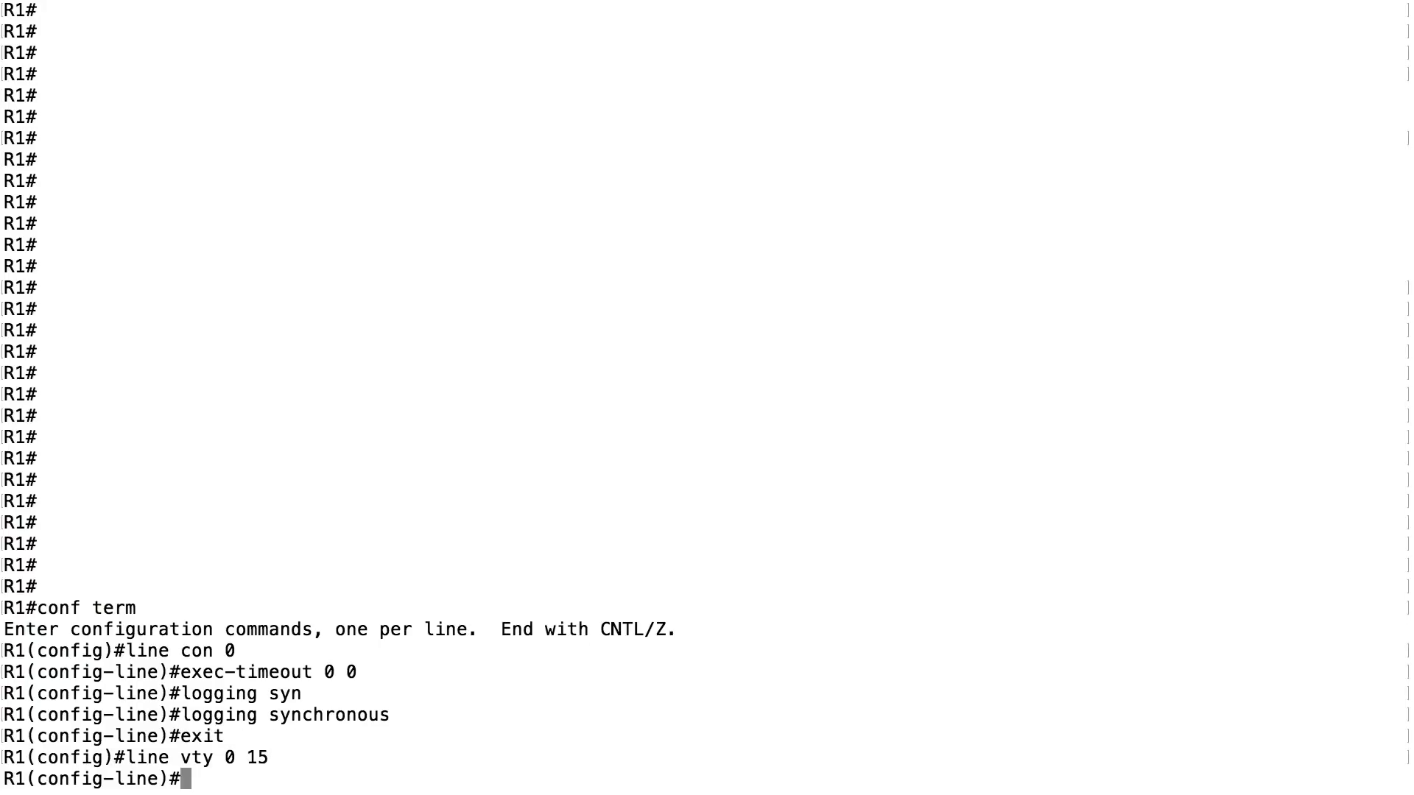
{"action": "type", "text": "logging synchronous"}
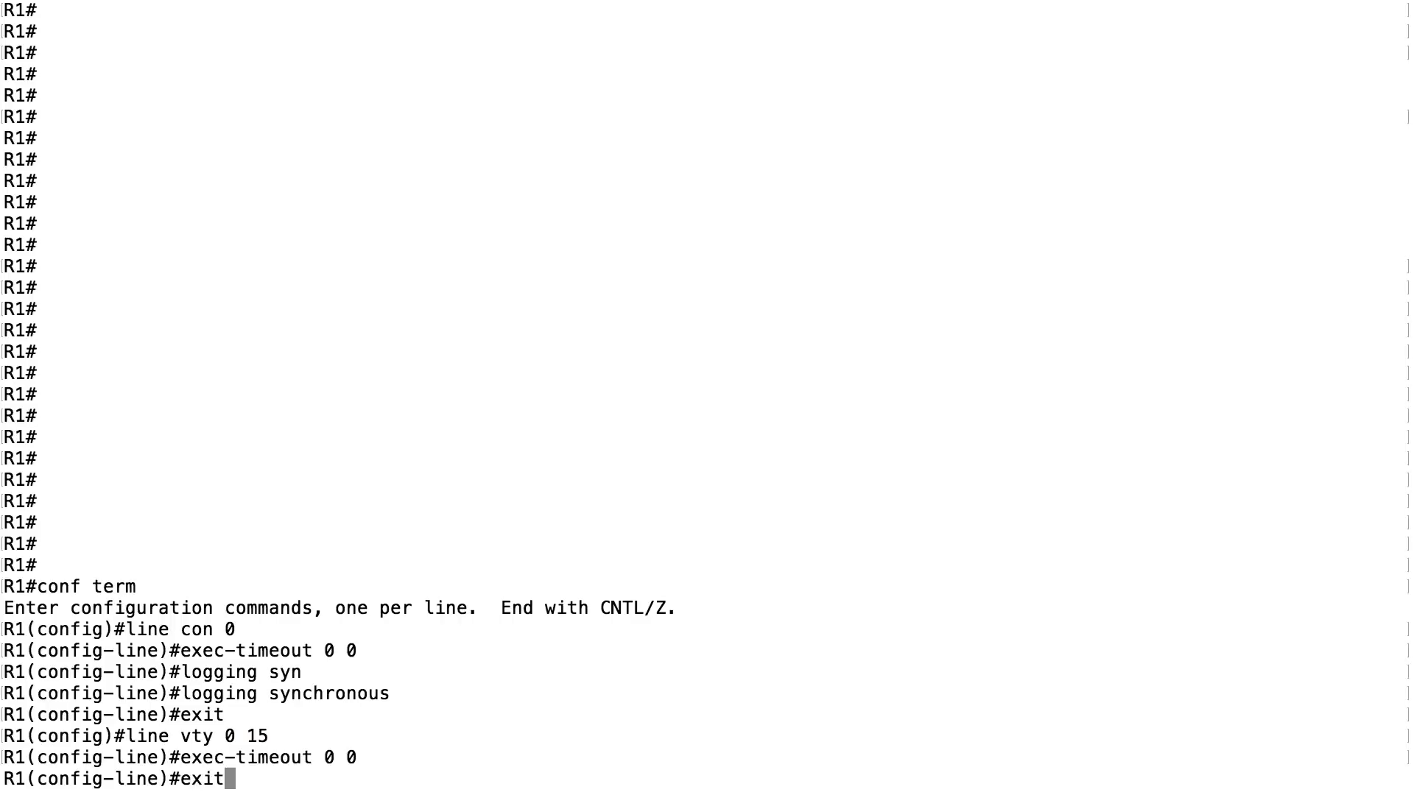
{"action": "type", "text": "logging synchronous"}
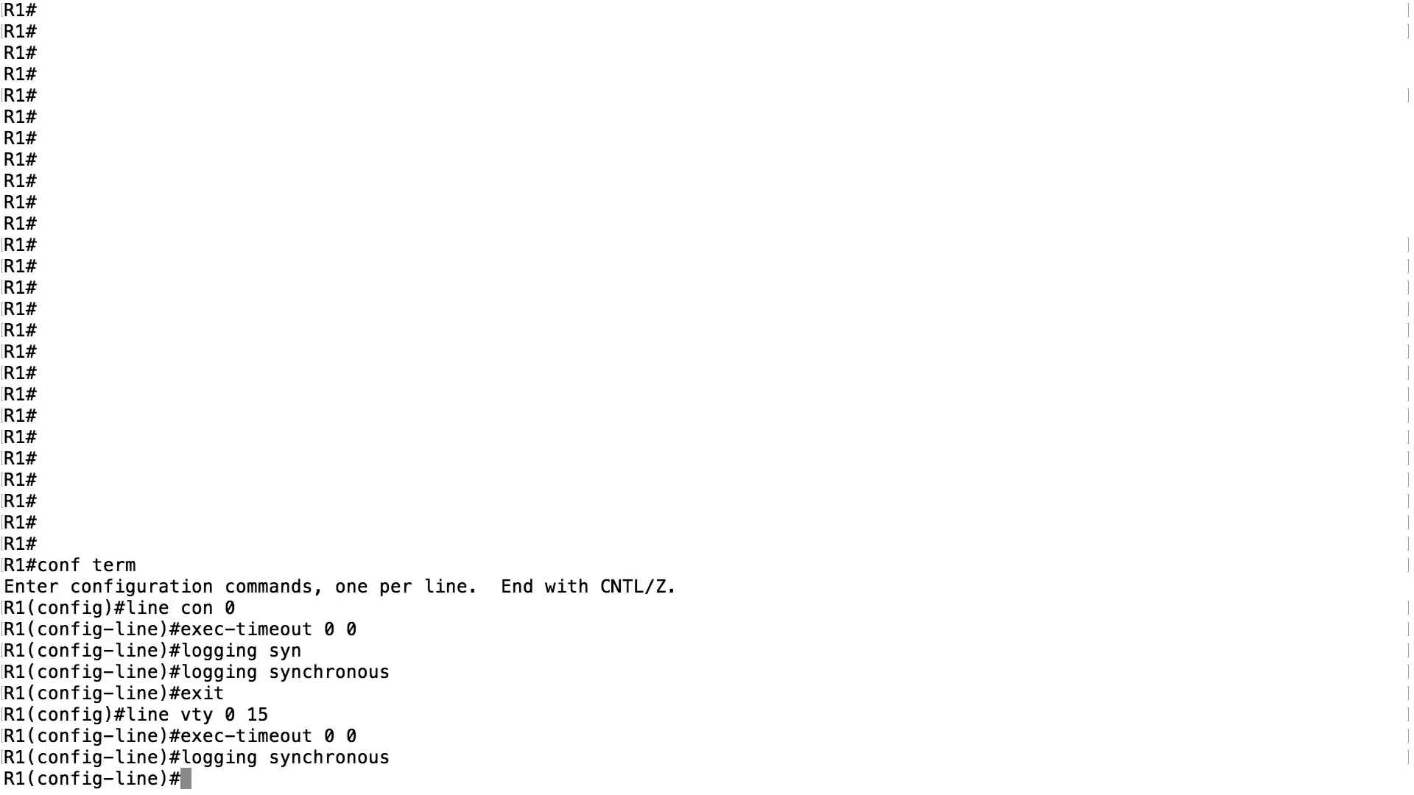
{"action": "type", "text": "exit"}
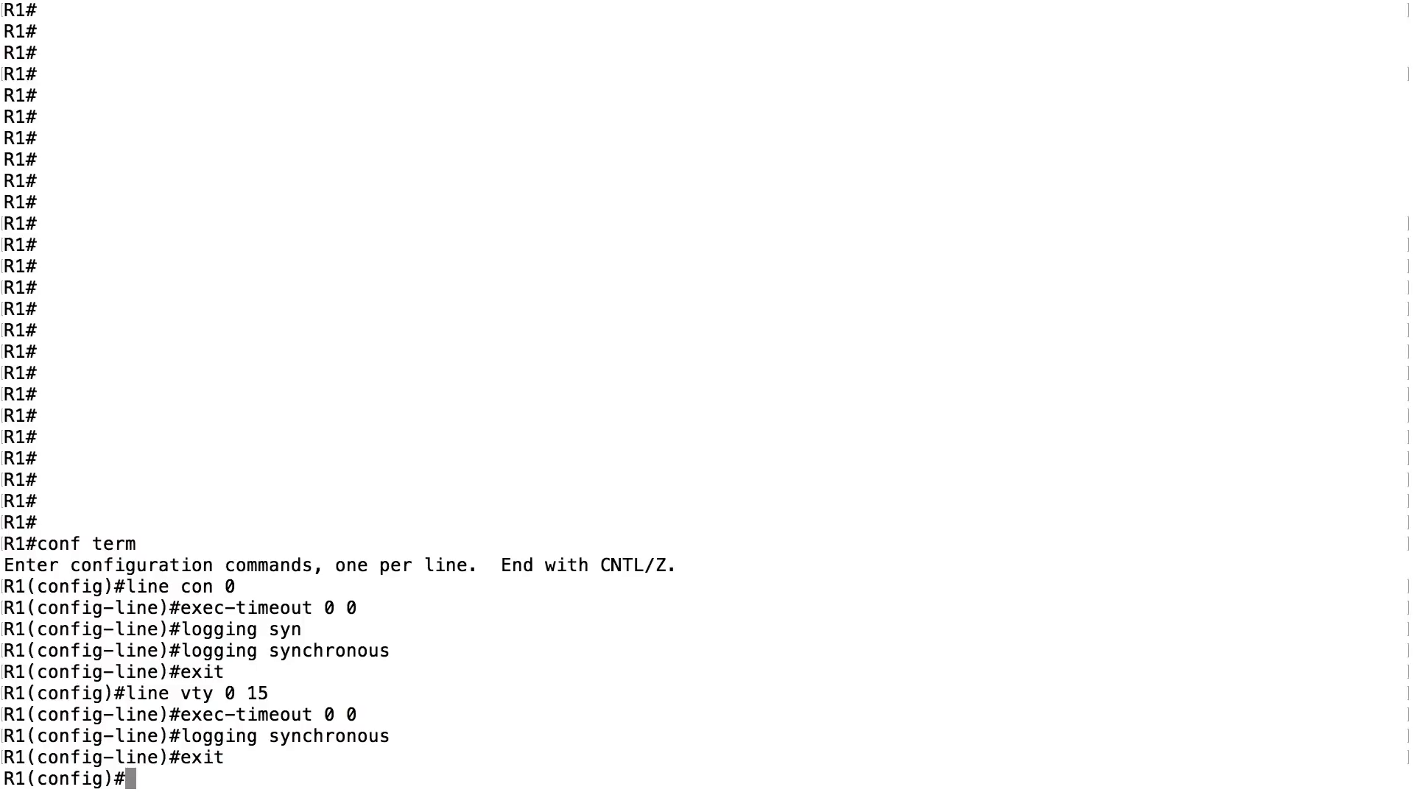
Disable DNS lookups with no ip domain-lookup.
{"action": "type", "text": "no ip"}
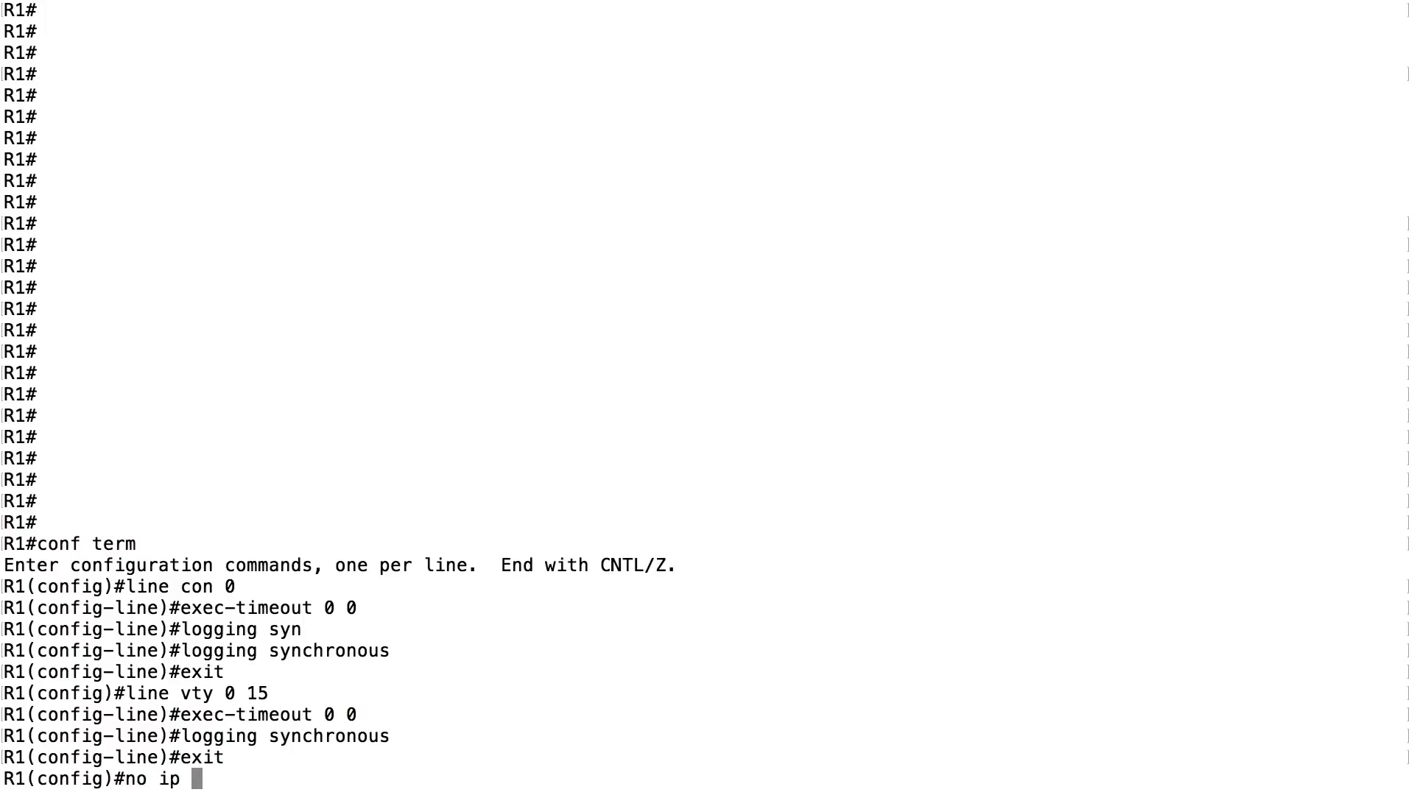
{"action": "type", "text": "domain-lookup"}
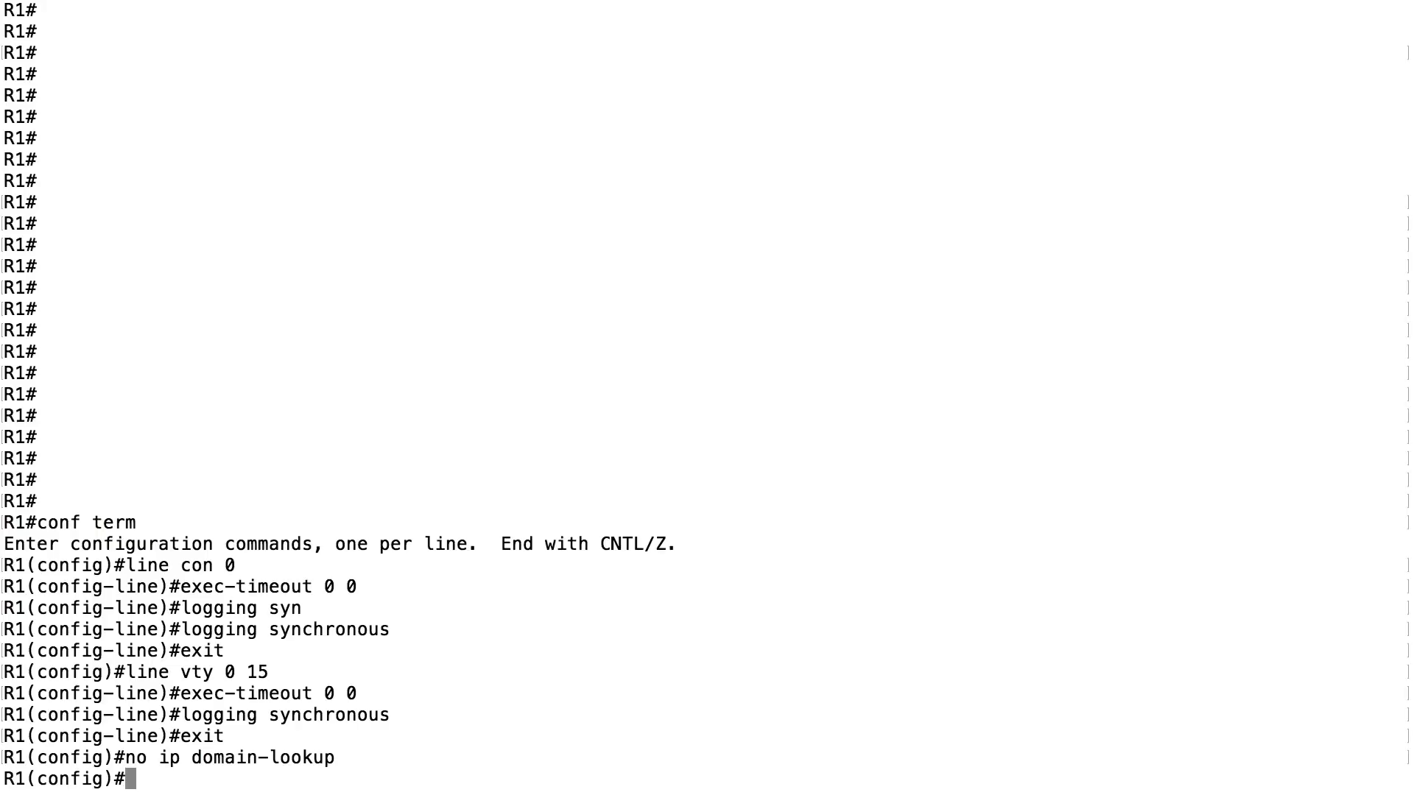
Create exec alias src for 'show run | s router'.
{"action": "type", "text": "alias"}
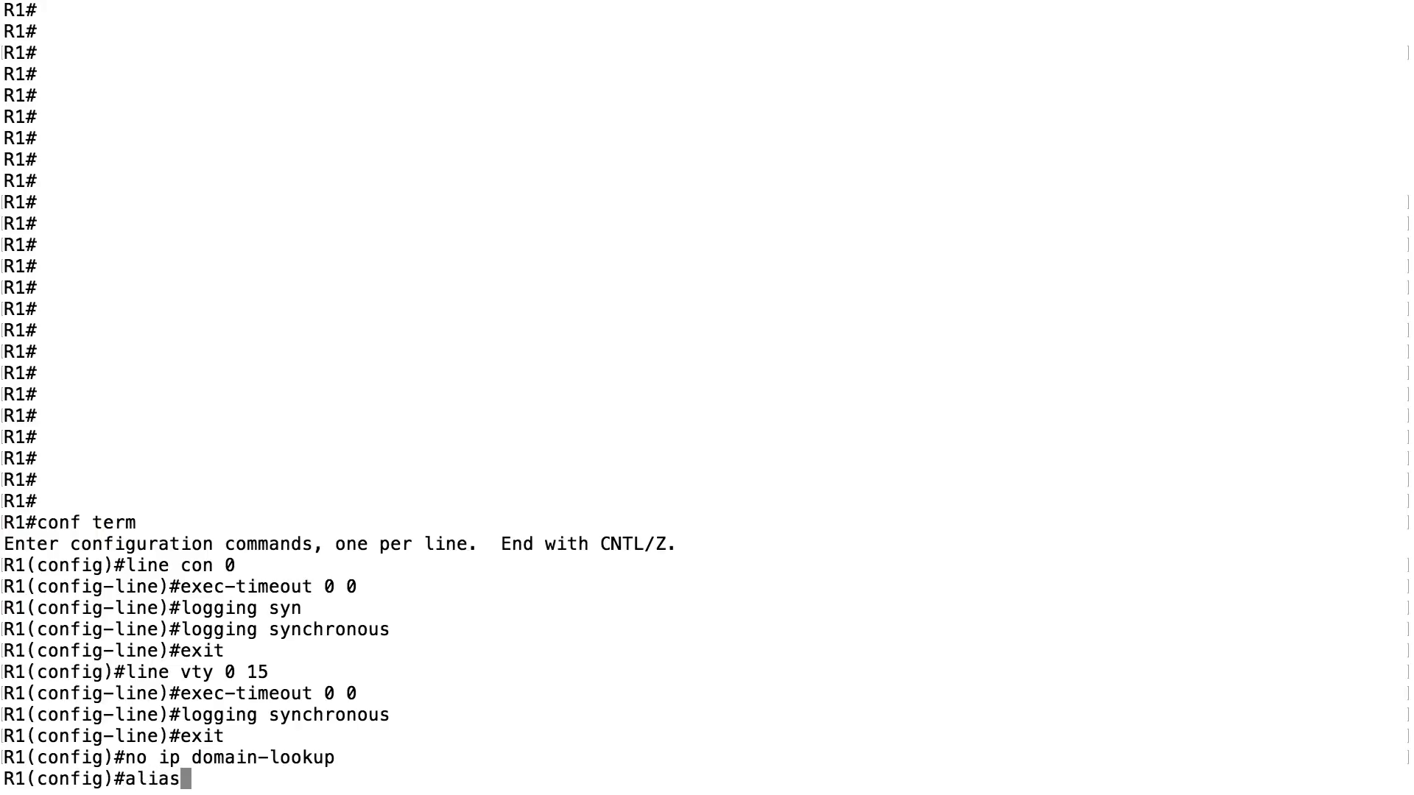
{"action": "type", "text": "exec"}
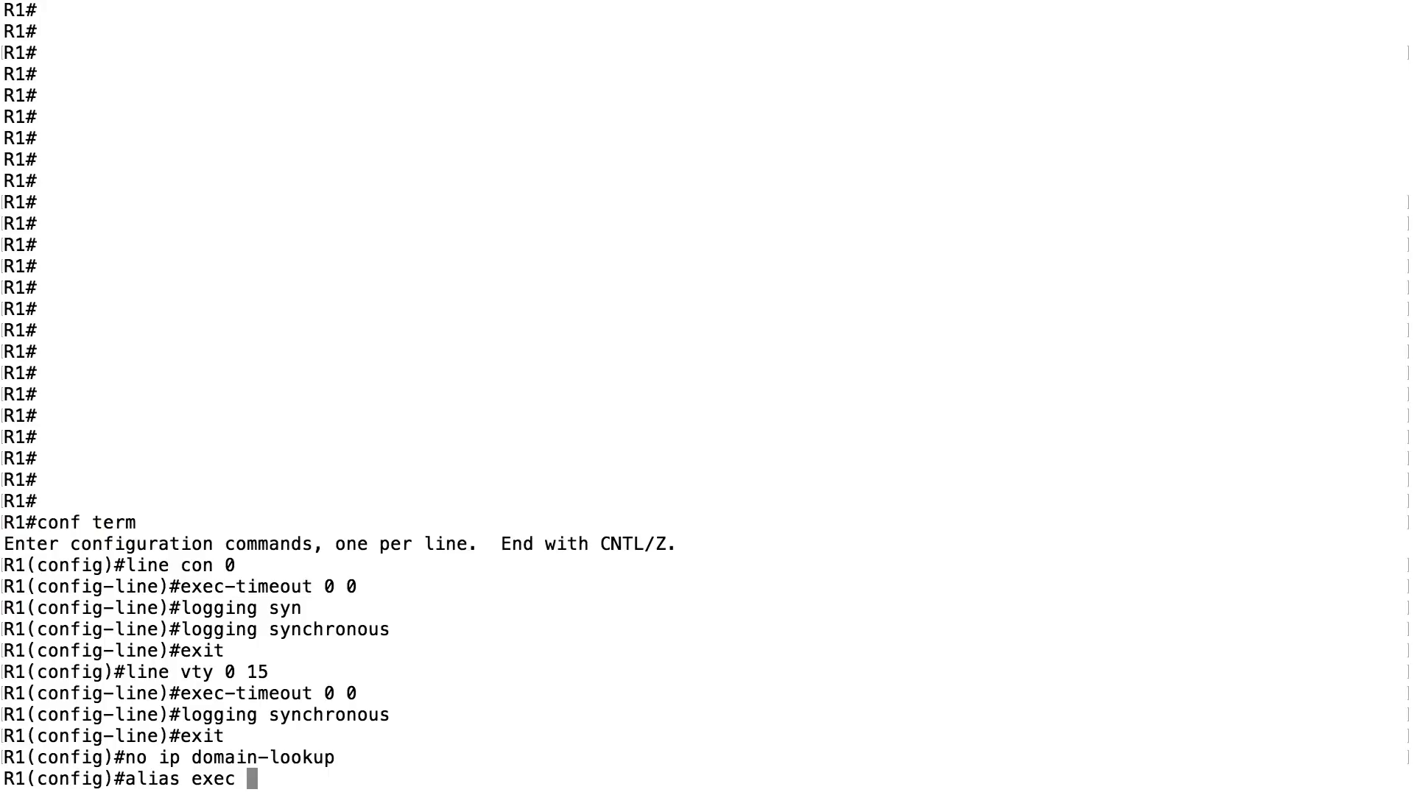
{"action": "type", "text": "src"}
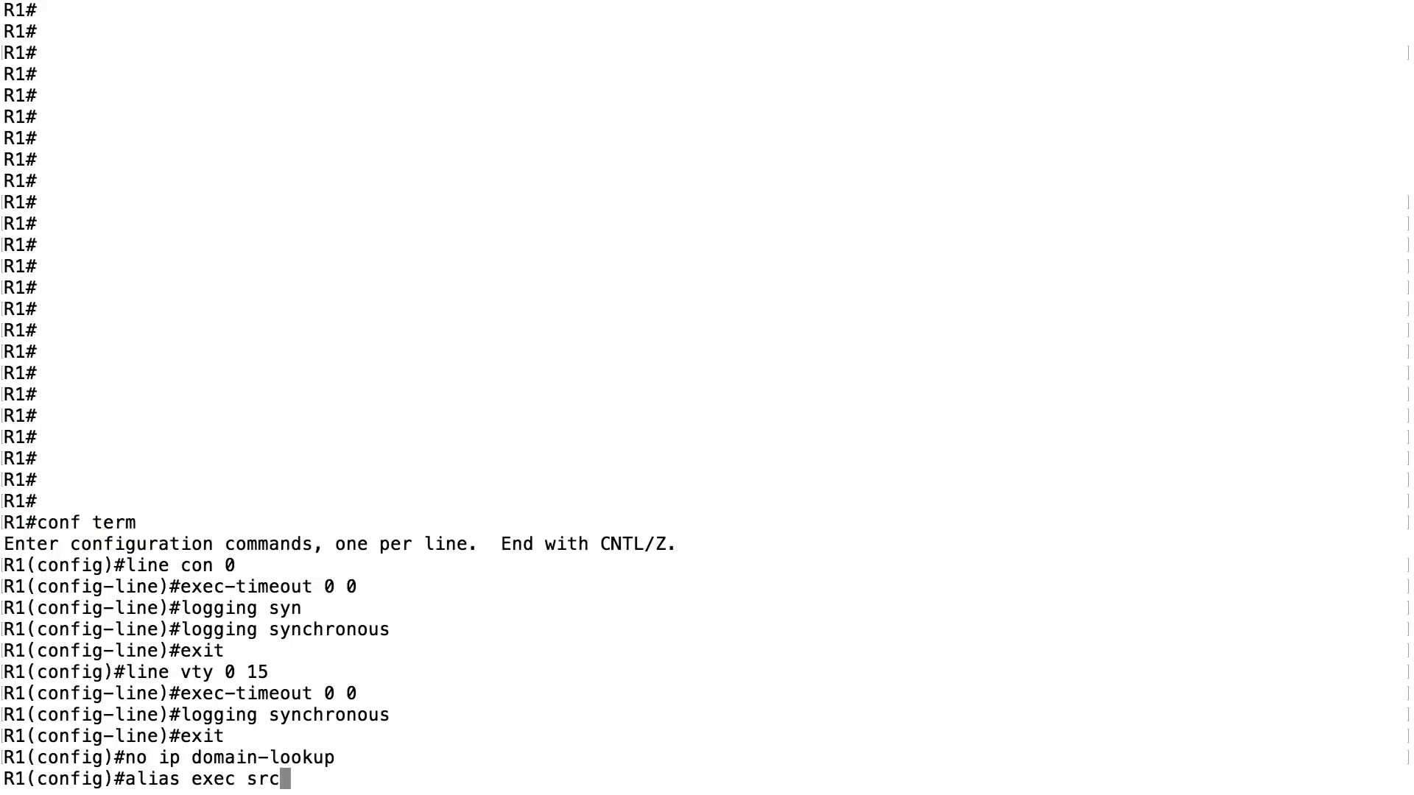
{"action": "type", "text": "show run"}
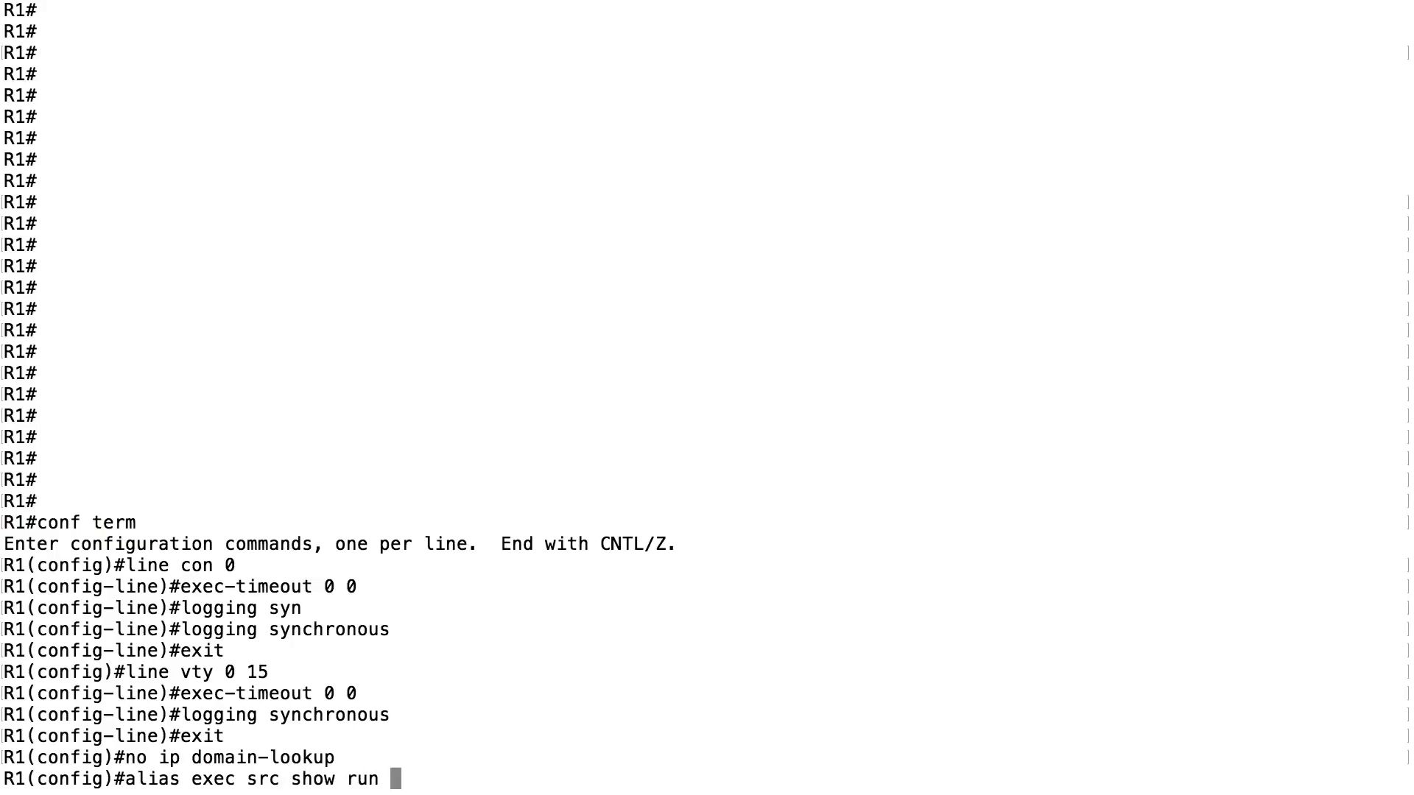
{"action": "type", "text": "| s router"}
{"action": "type", "text": "alias exec"}
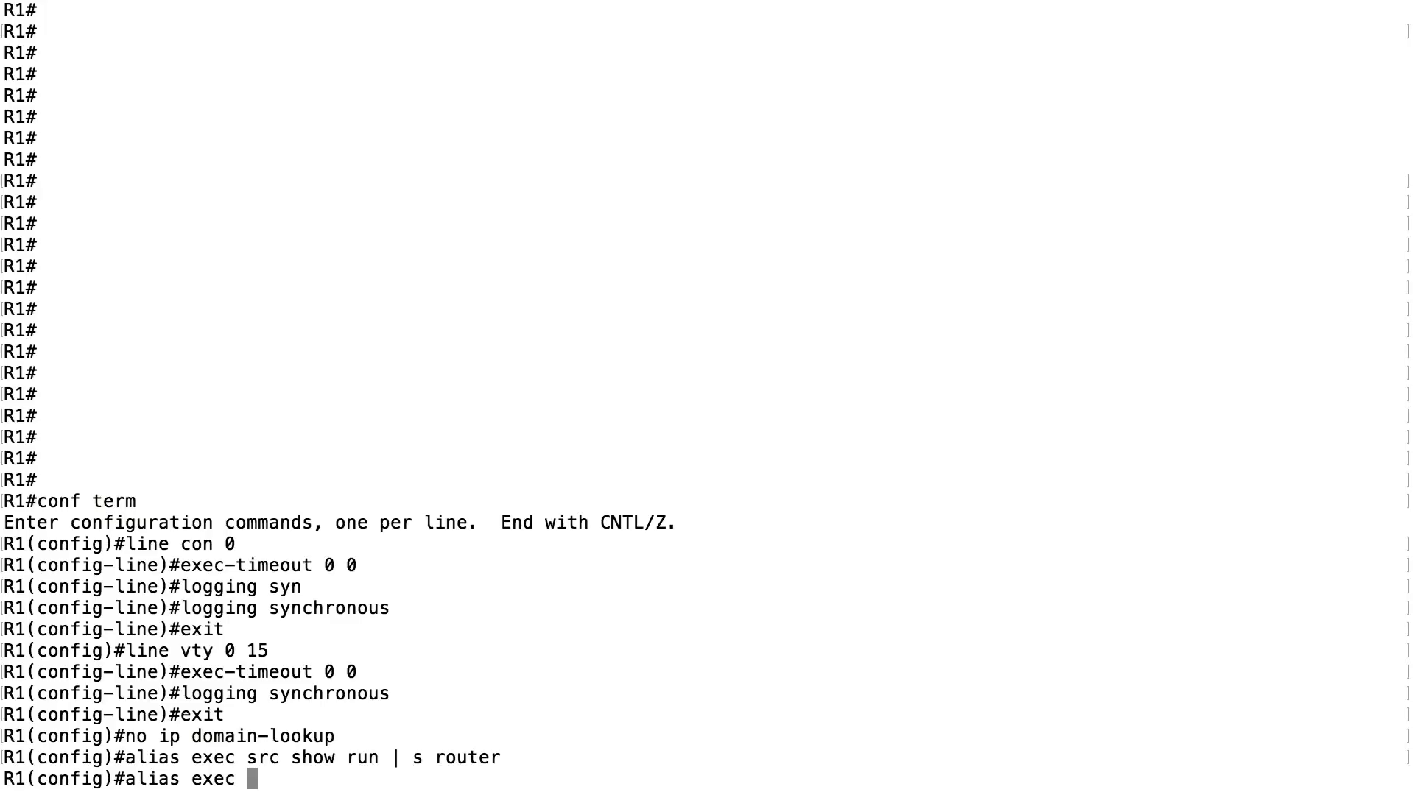
Create exec alias sib for 'show ip interface brief' and leave configuration with end.
{"action": "type", "text": "sib"}
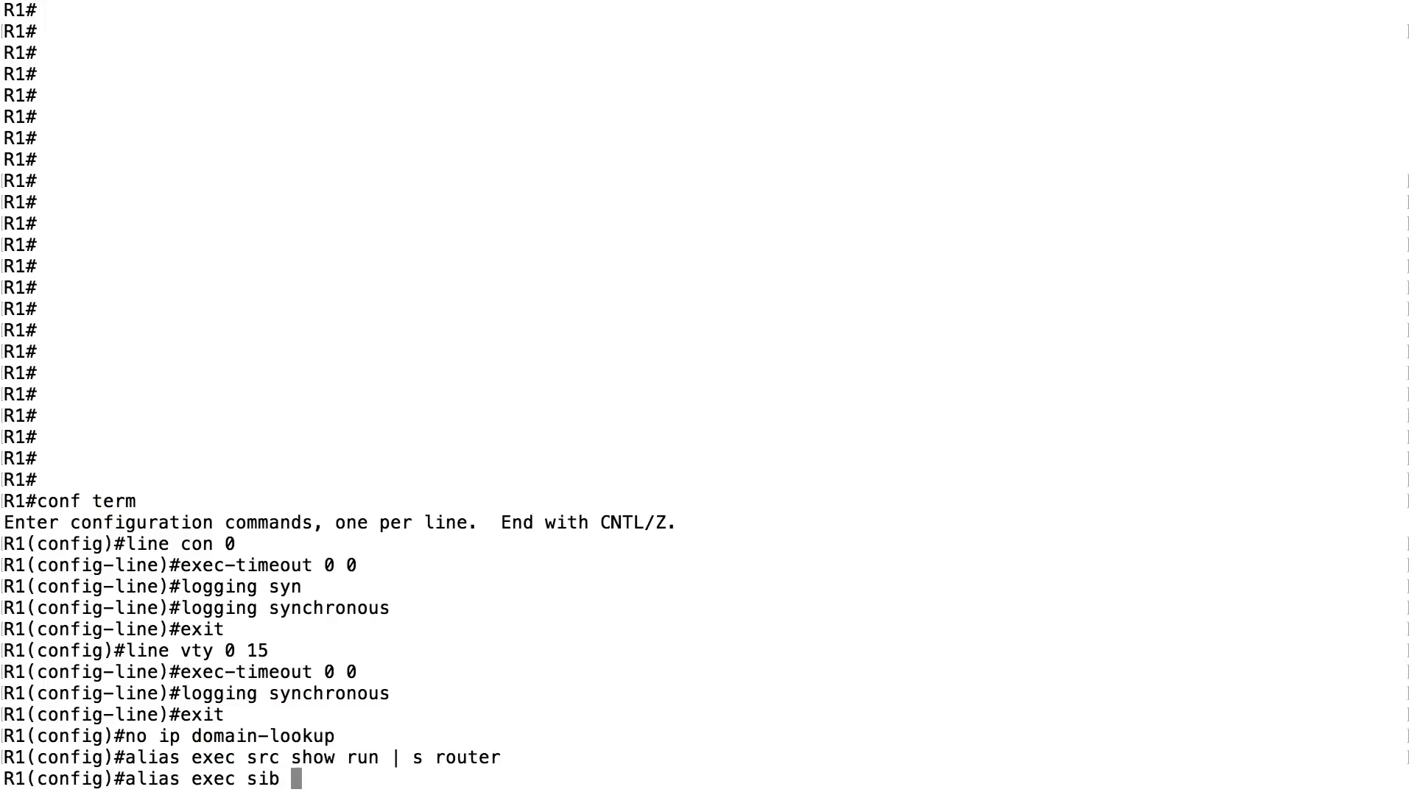
{"action": "type", "text": "show ip"}
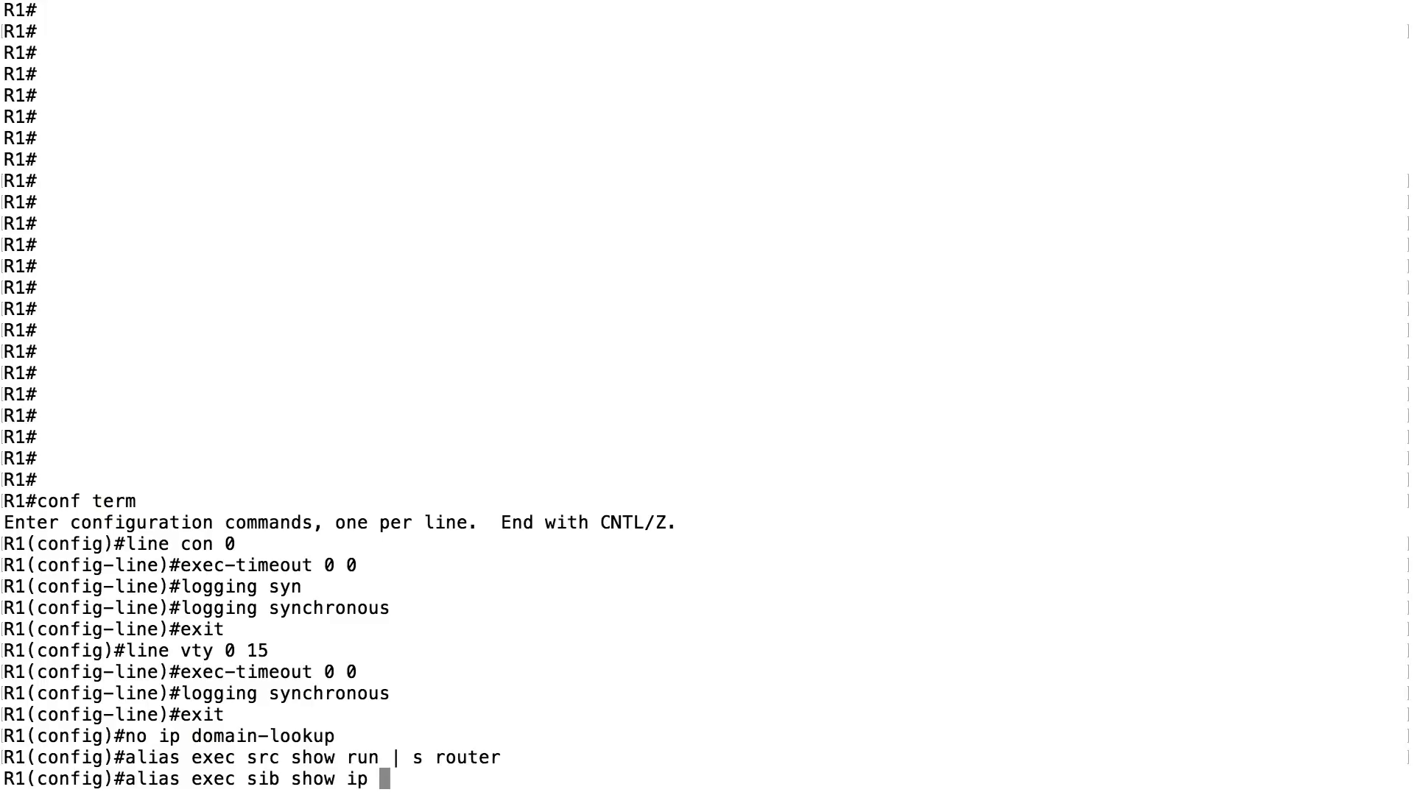
{"action": "type", "text": "interface brief"}
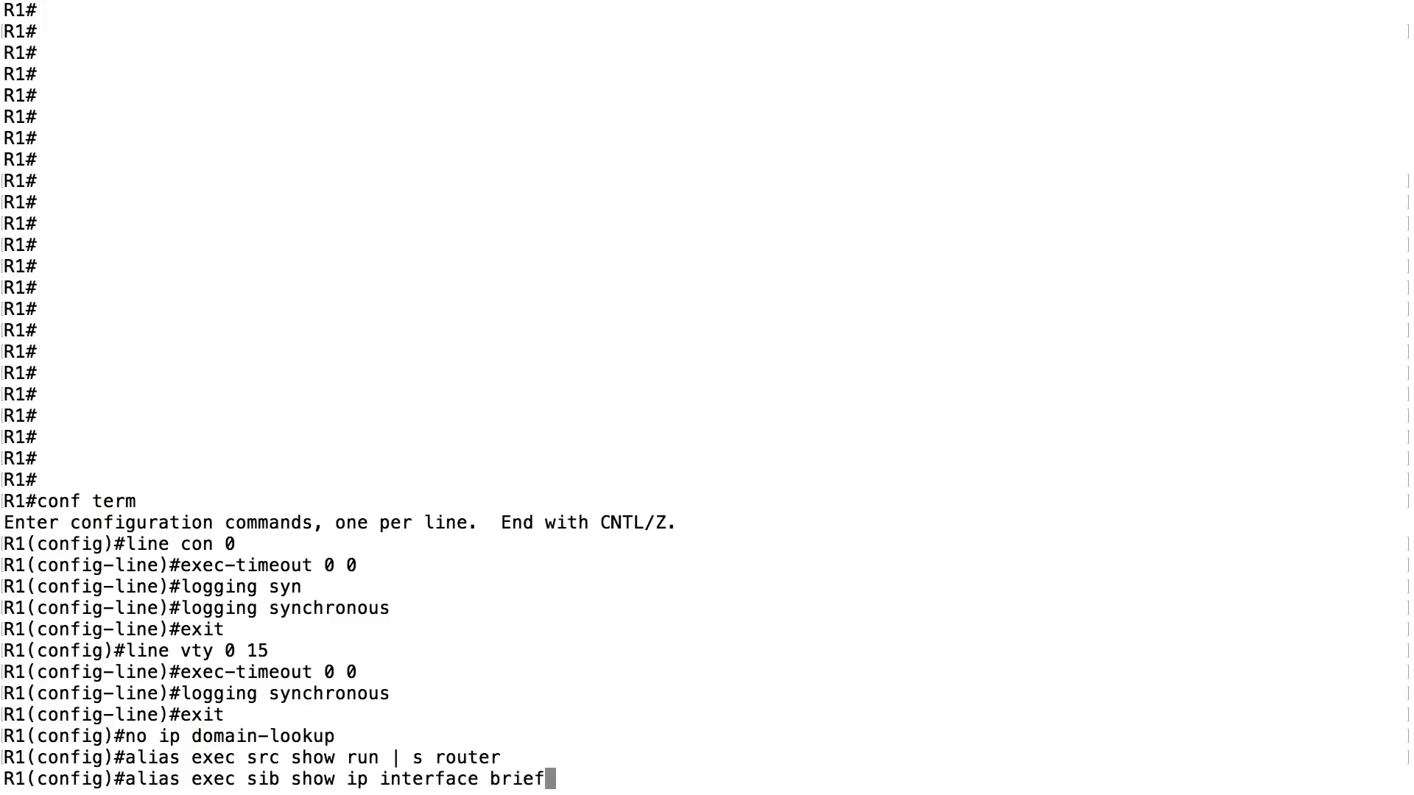
{"action": "type", "text": "end"}
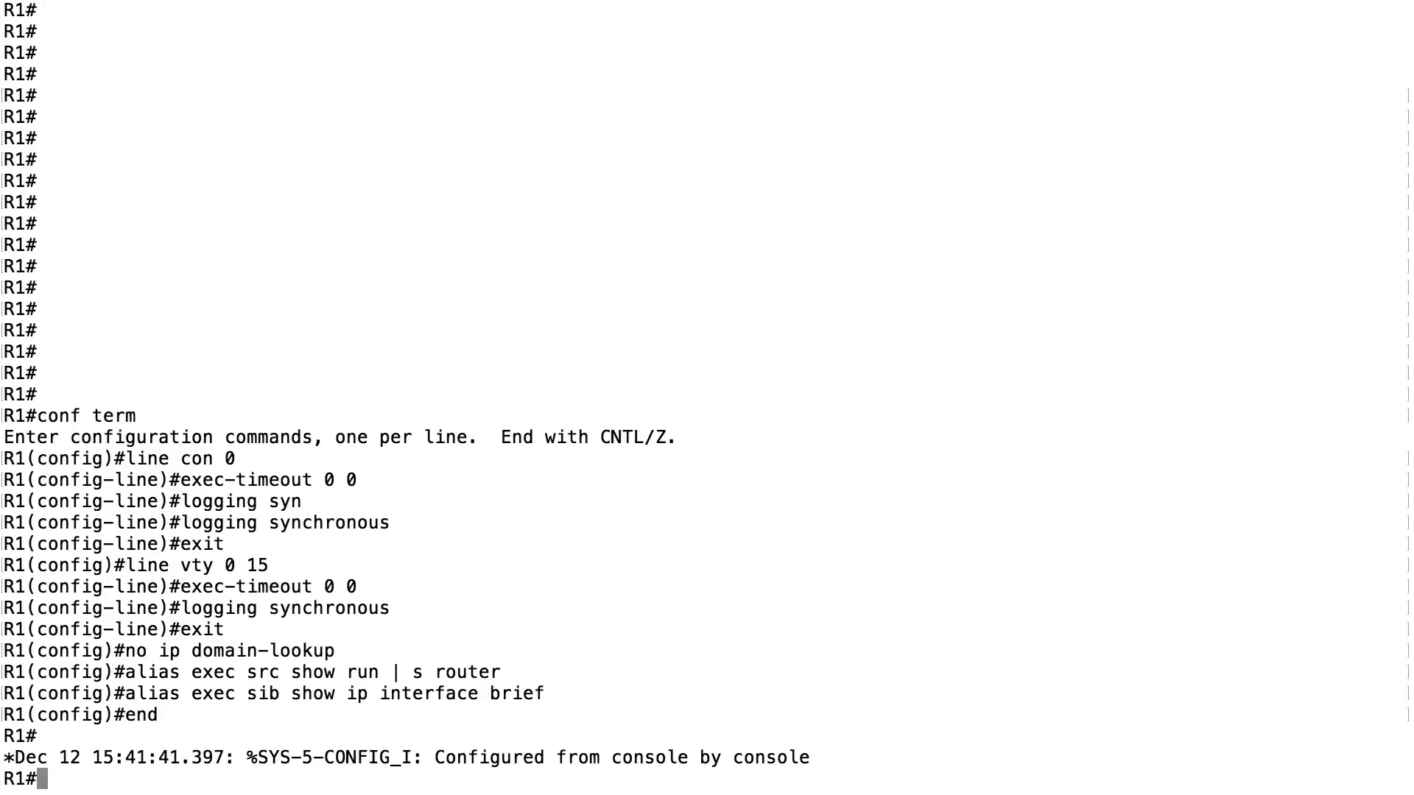
Run src at the R1# prompt to show the router ospf 10 section, then start entering sib.
{"action": "type", "text": "src"}
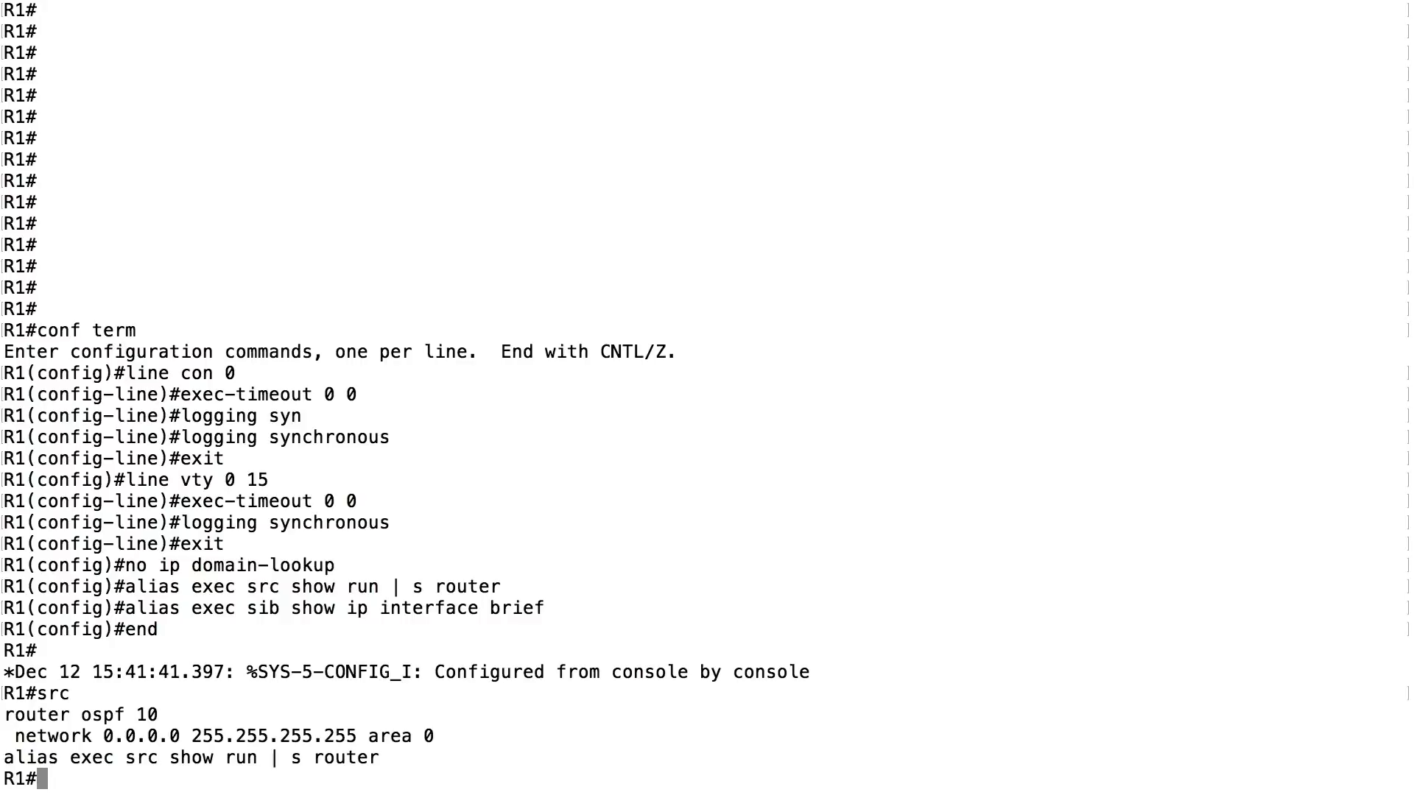
{"action": "type", "text": "sib"}
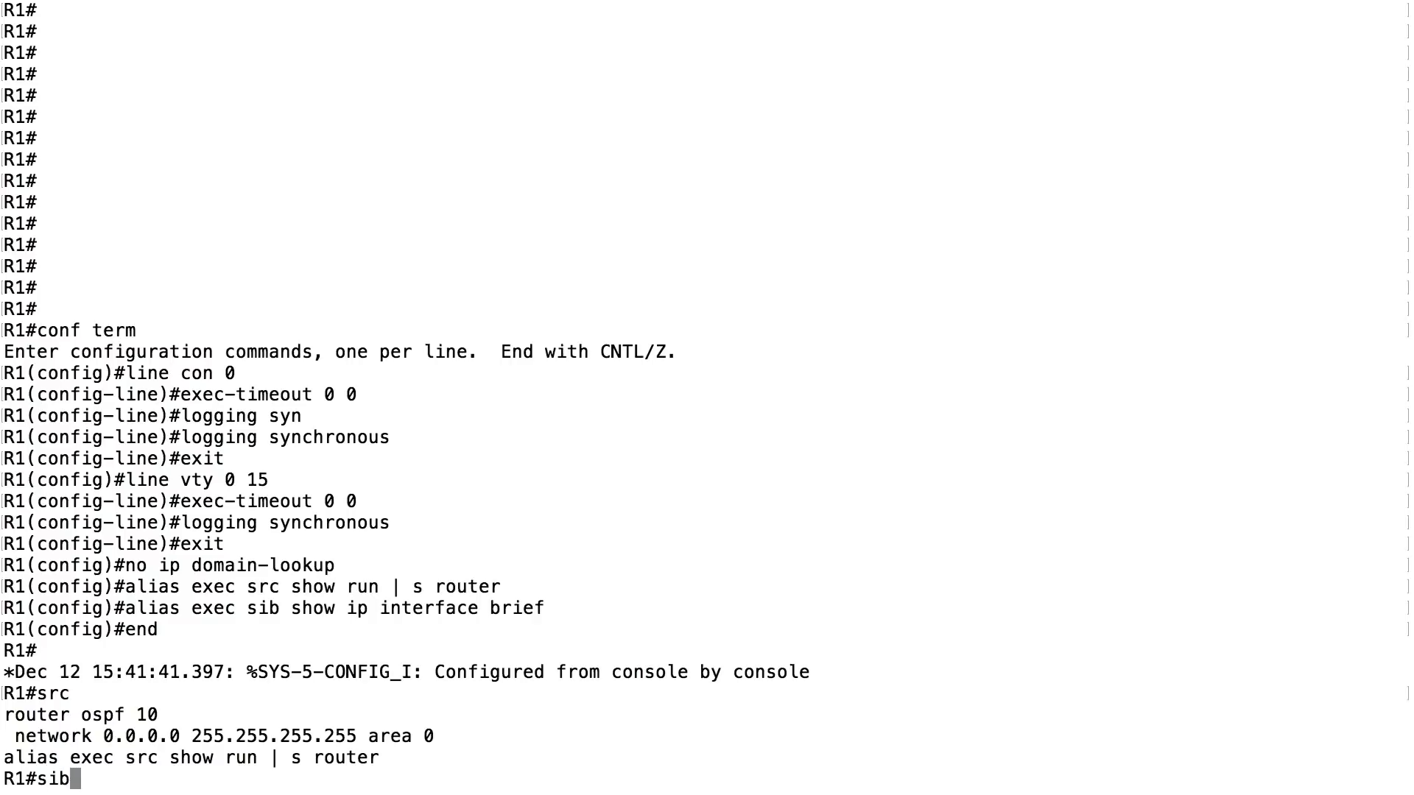